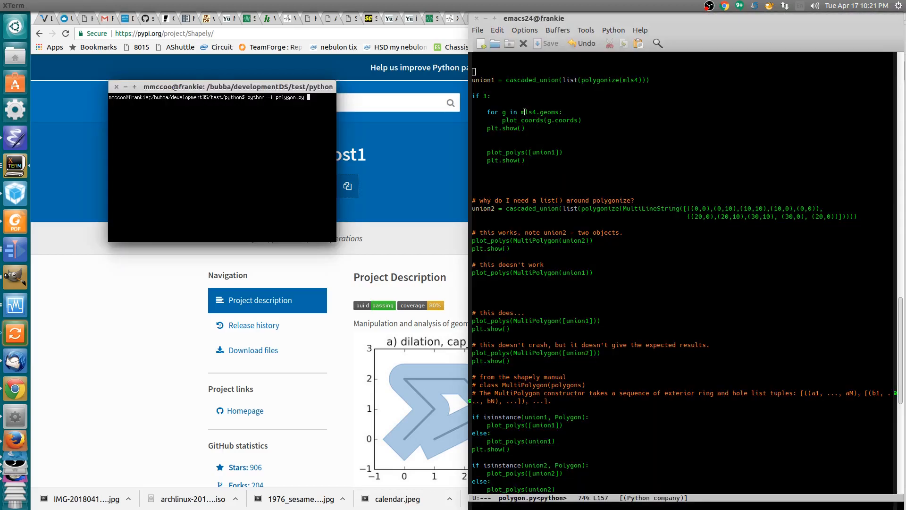
mouse_move(514, 307)
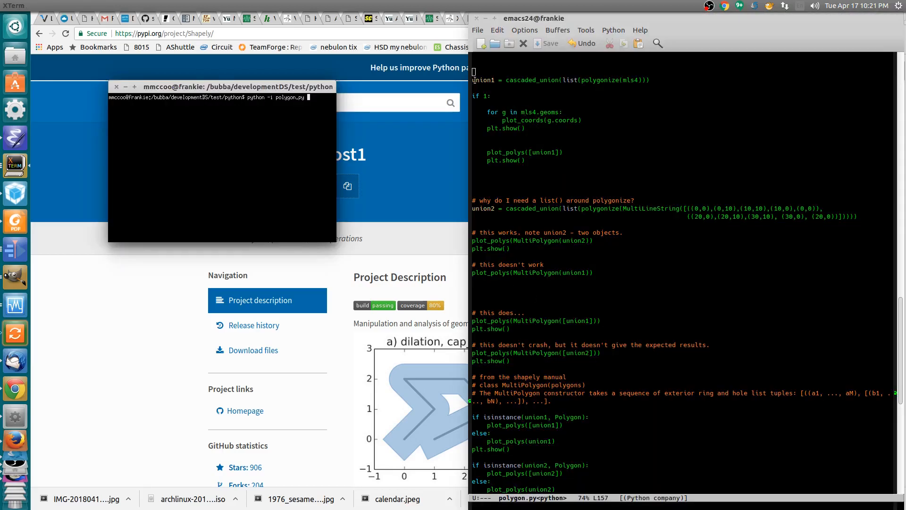
mouse_move(504, 110)
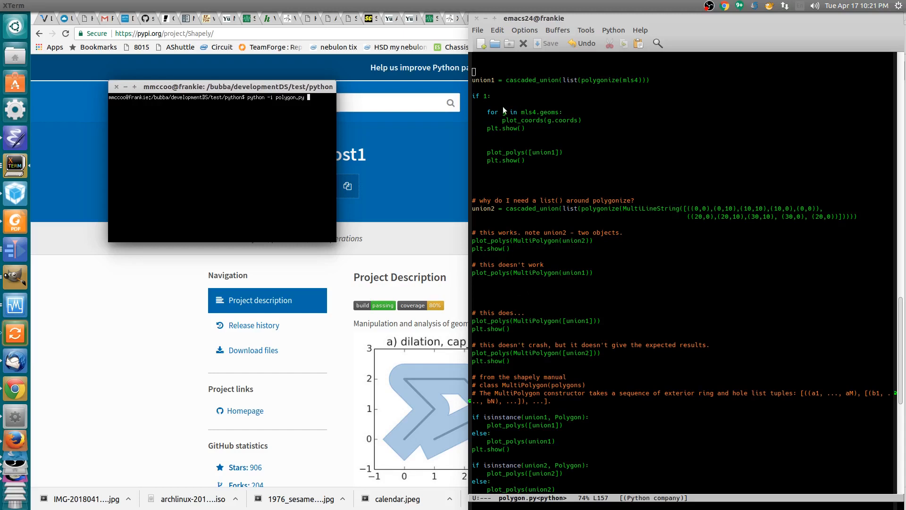
mouse_move(519, 112)
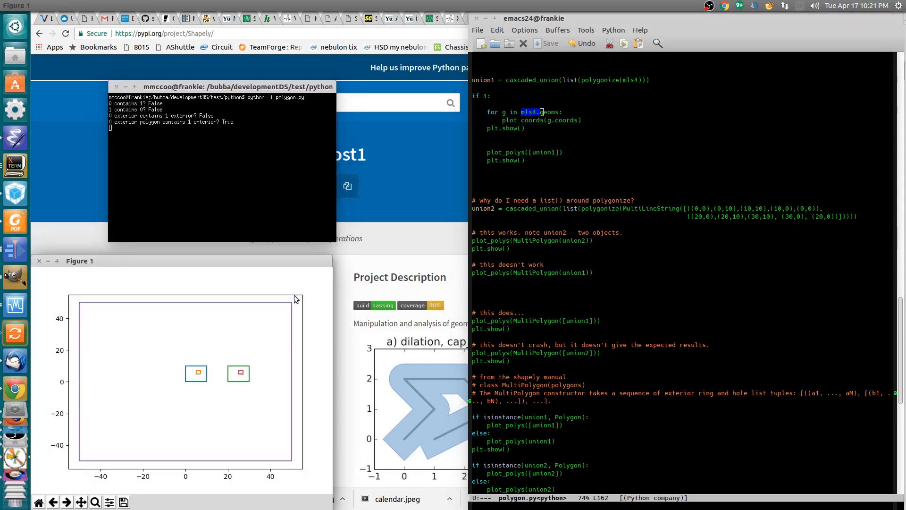
mouse_move(144, 307)
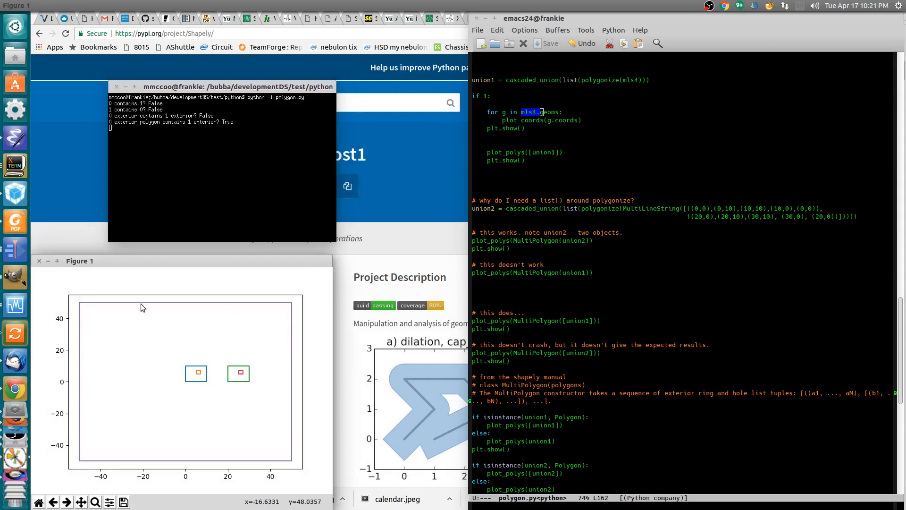
mouse_move(116, 460)
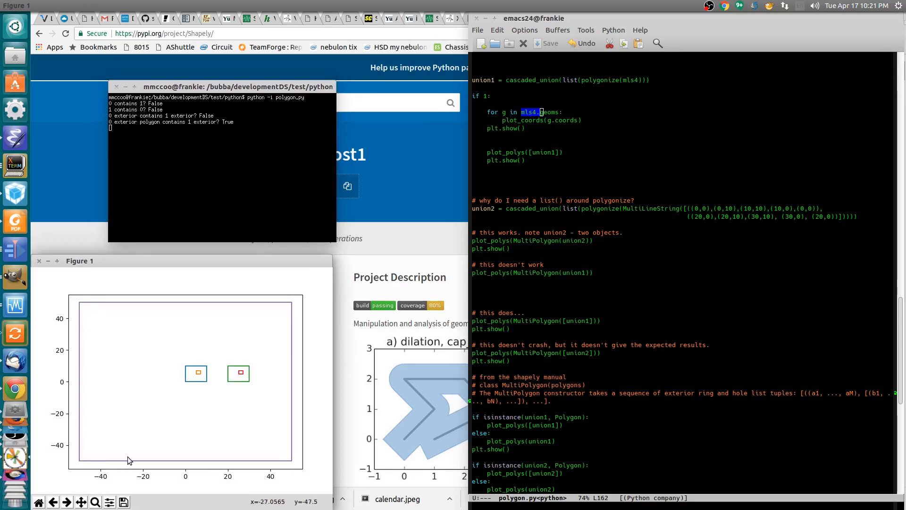
mouse_move(208, 384)
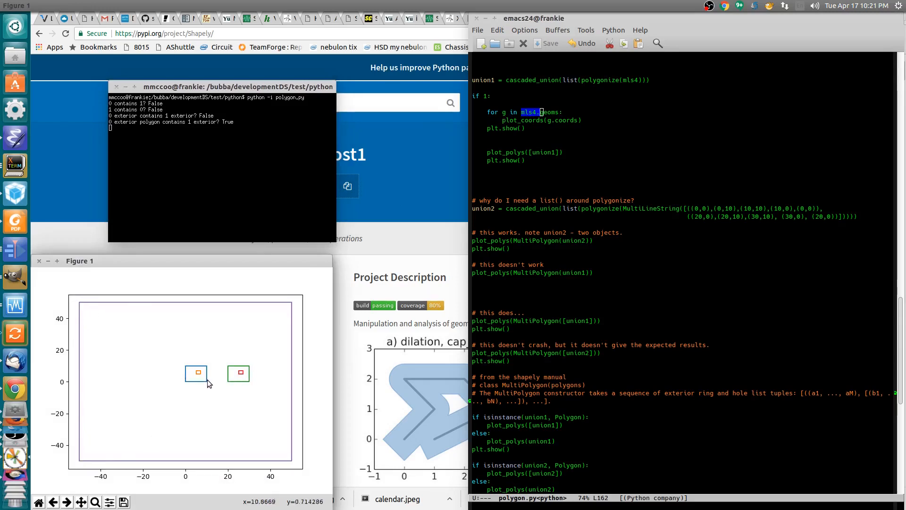
mouse_move(241, 374)
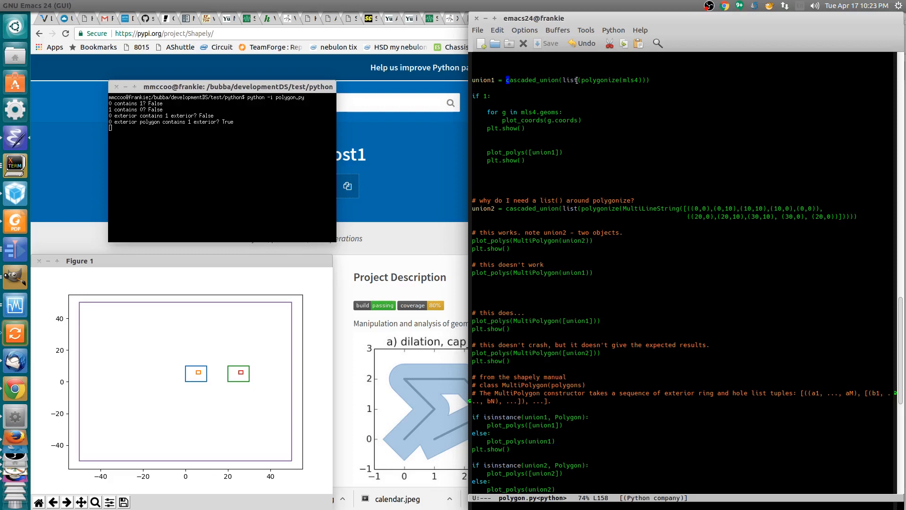
mouse_move(623, 82)
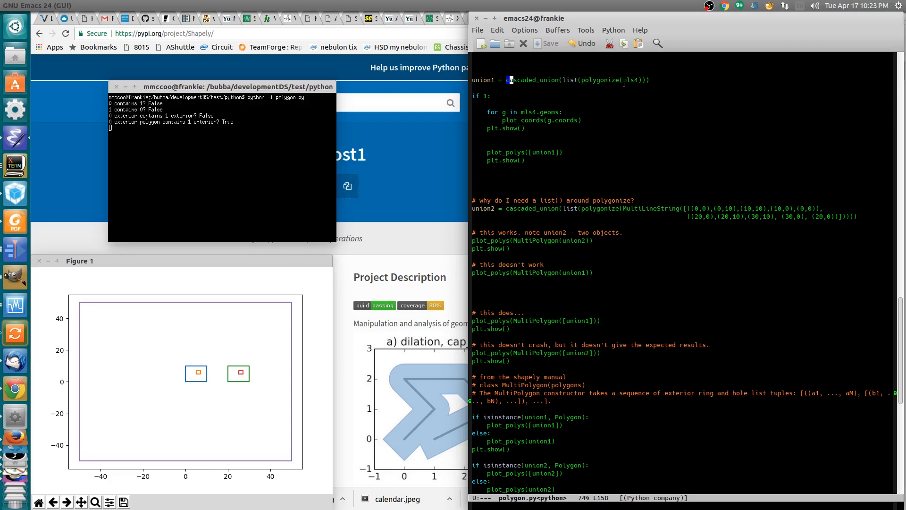
mouse_move(625, 88)
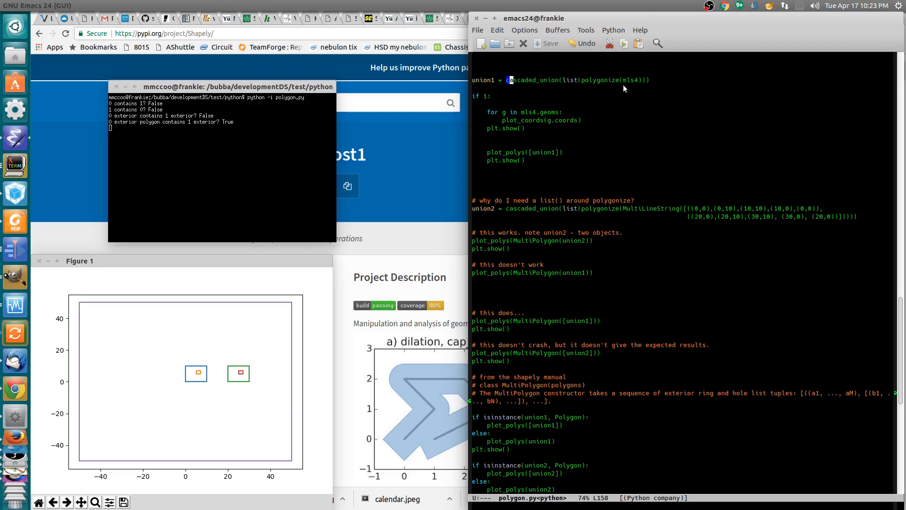
mouse_move(77, 301)
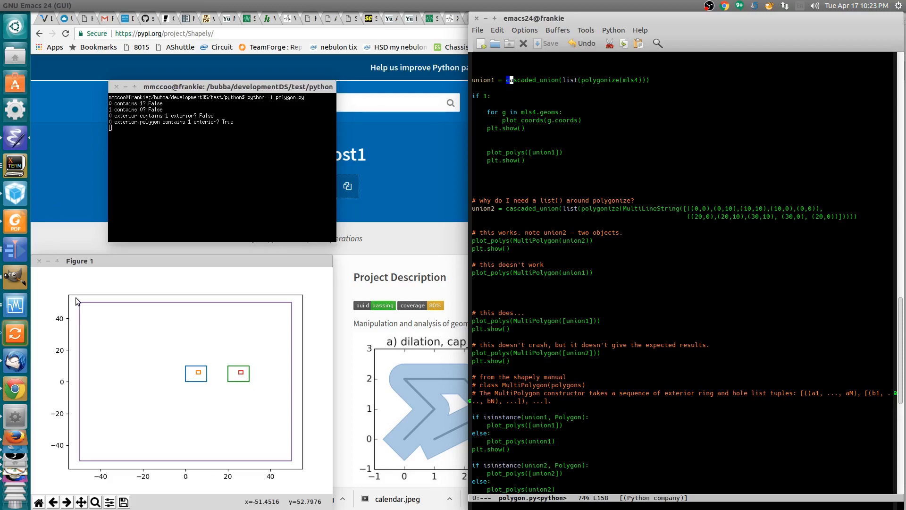
mouse_move(81, 305)
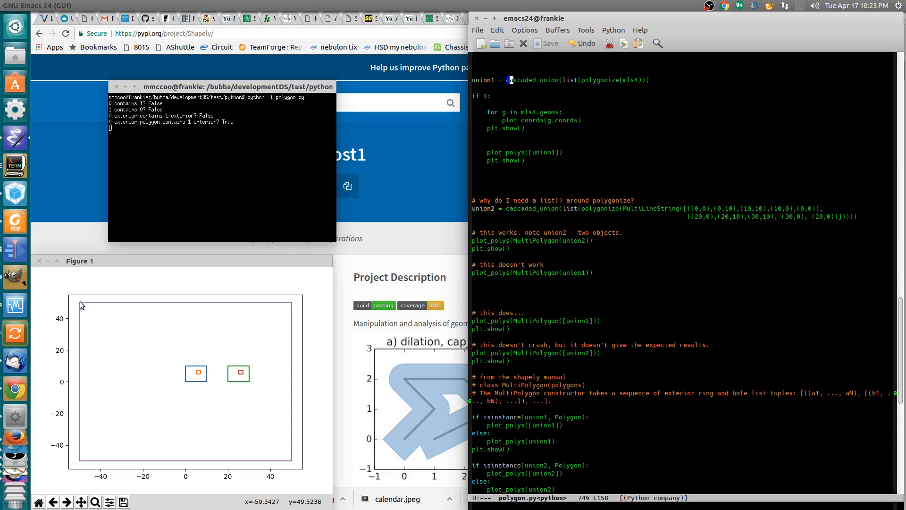
mouse_move(183, 390)
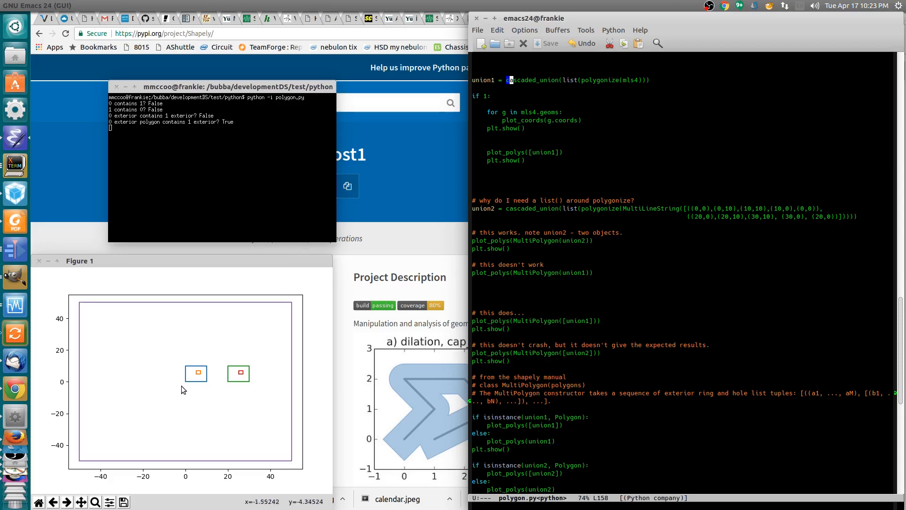
mouse_move(197, 374)
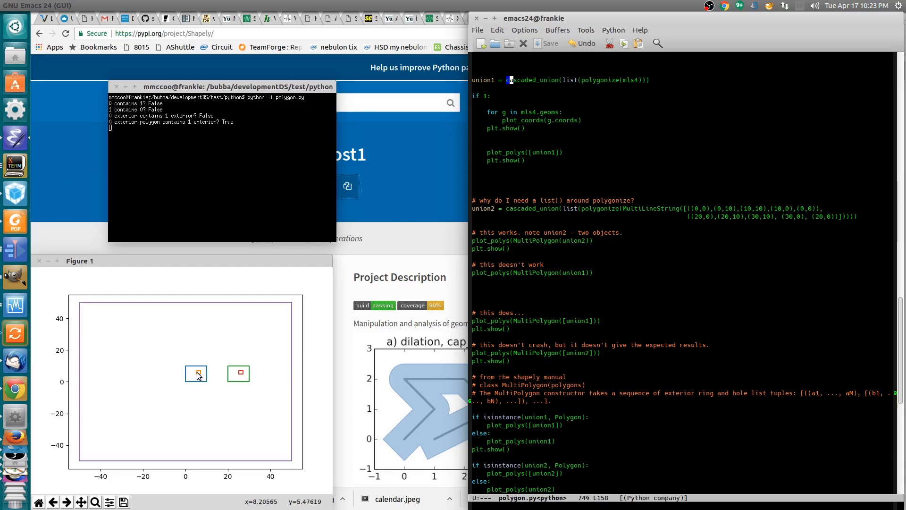
mouse_move(231, 368)
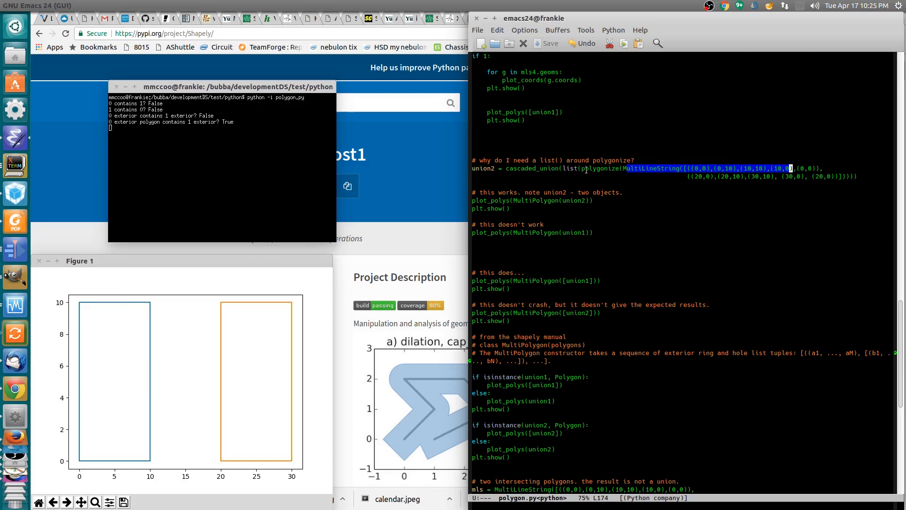
mouse_move(228, 359)
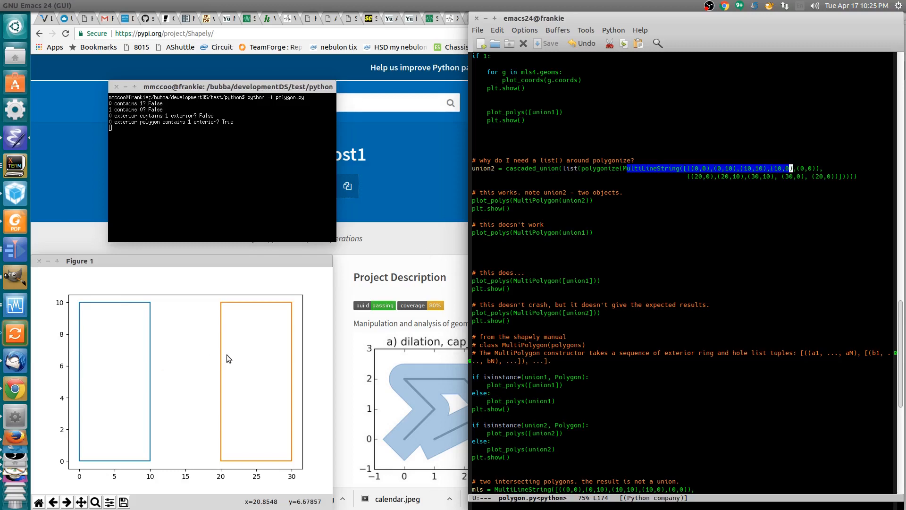
mouse_move(500, 219)
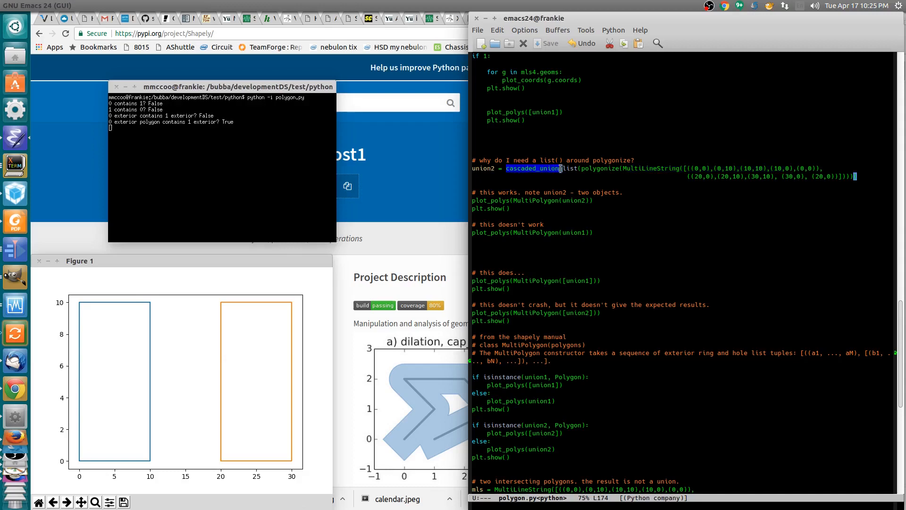
mouse_move(467, 186)
type("union2")
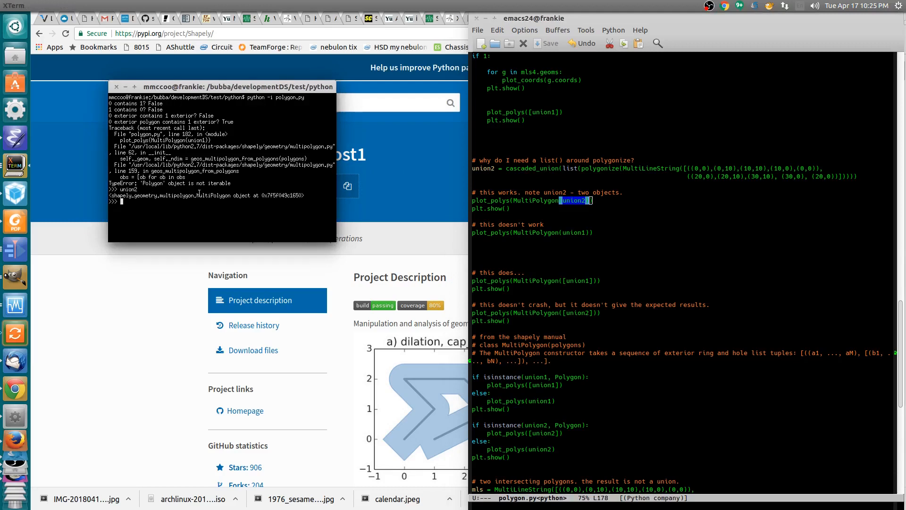
- Evaluate MultiPolygon(union2), list(MultiPolygon(union2)) and list(union2) in the REPL
double_click(212, 195)
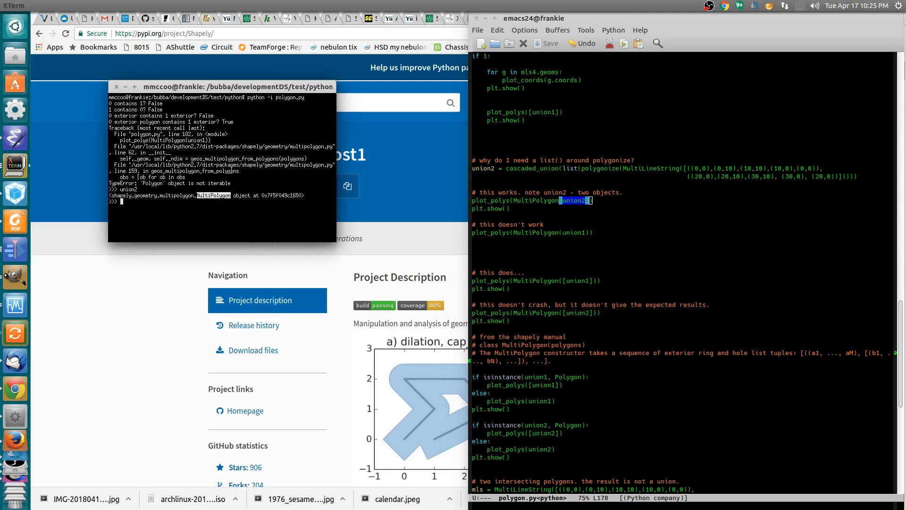
type("MultiPolygon(union2)")
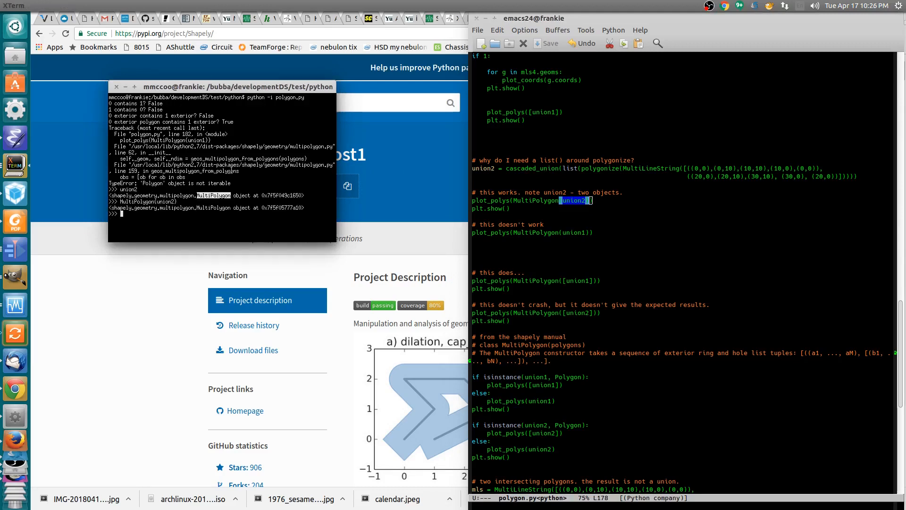
type("MultiPolygon(union2)")
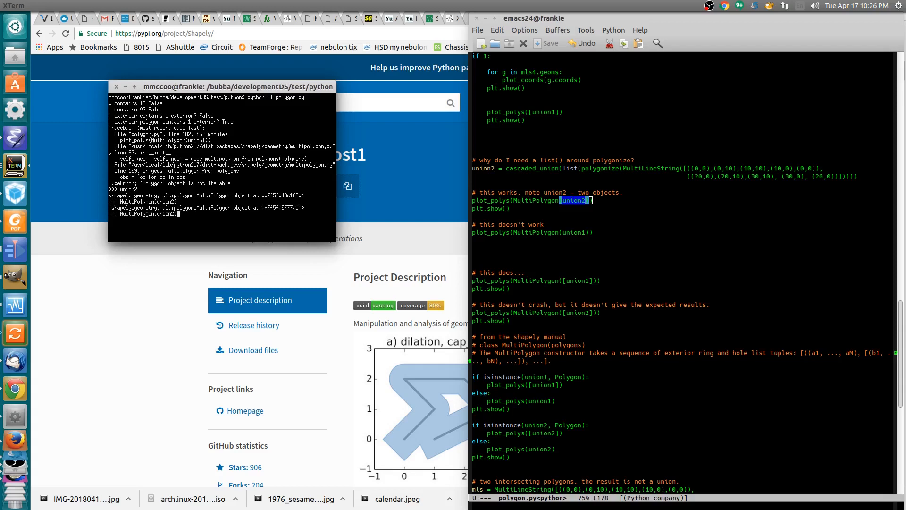
type("list(MultiPolygon(union2))")
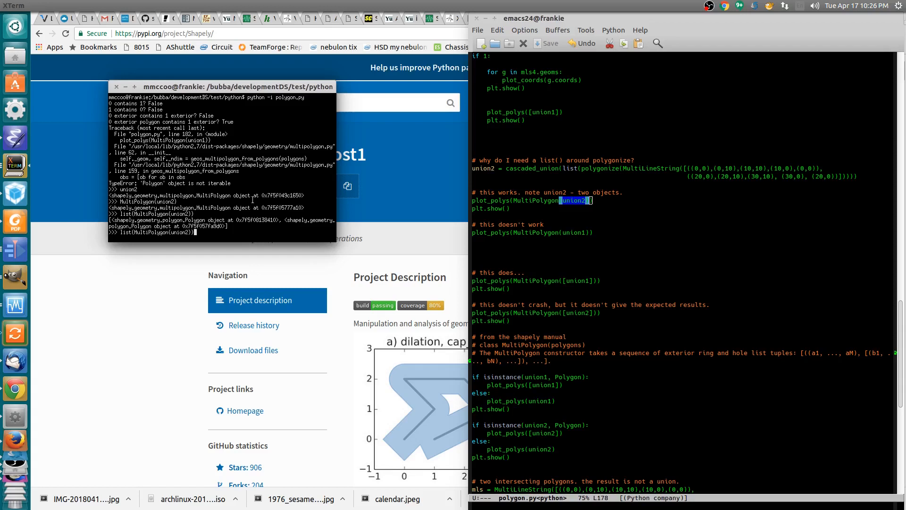
type("list")
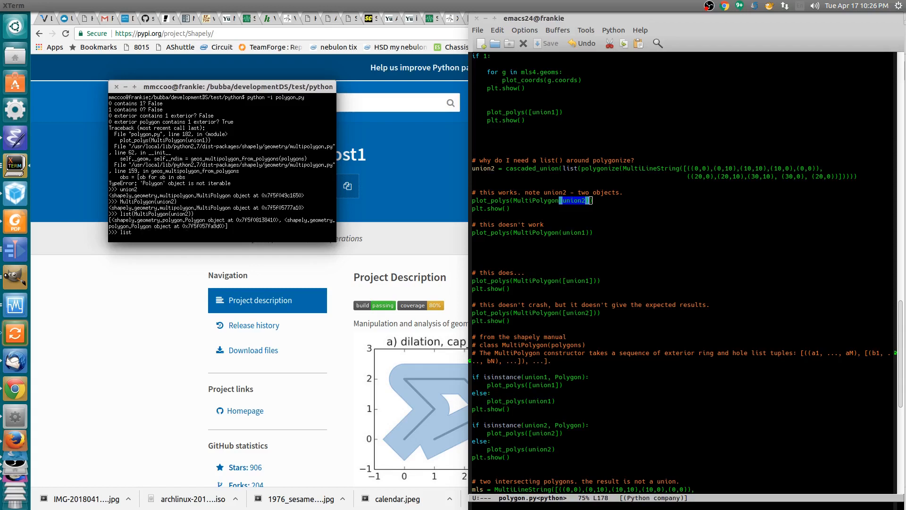
type("list(union2)")
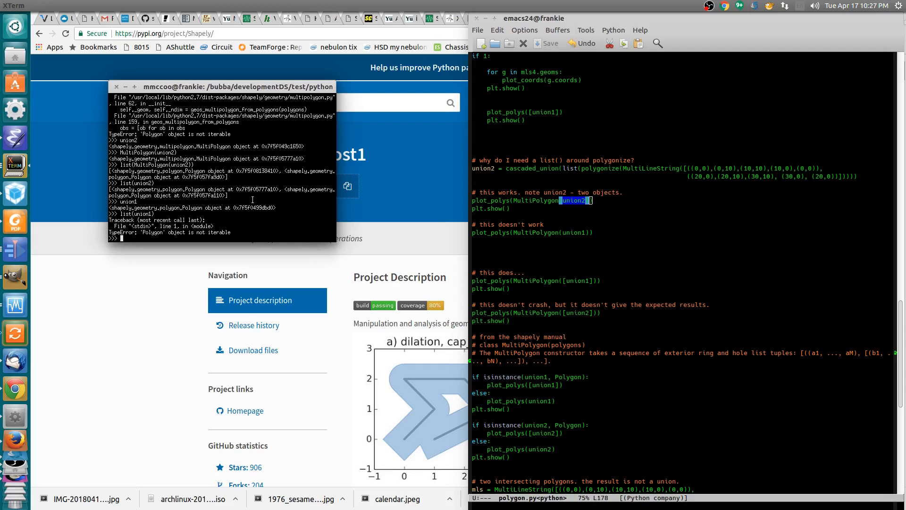
- Plot the wrapped union2 with plot_polys(MultiPolygon([union2]))
scroll("down", 3)
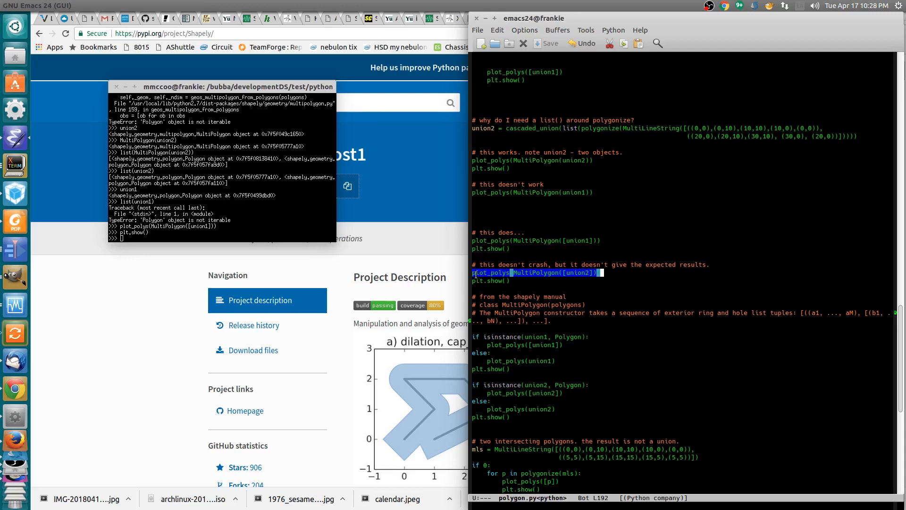
mouse_move(301, 221)
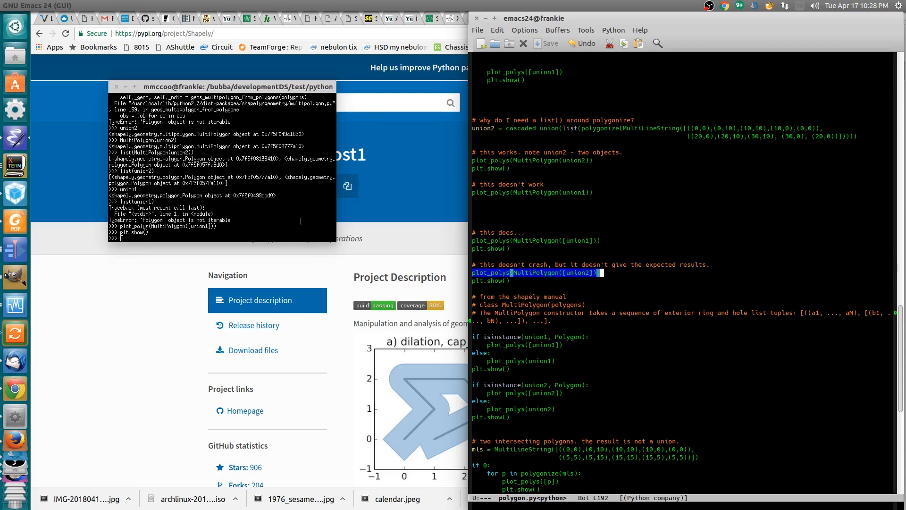
type("plot_polys(MultiPolygon([union2]))")
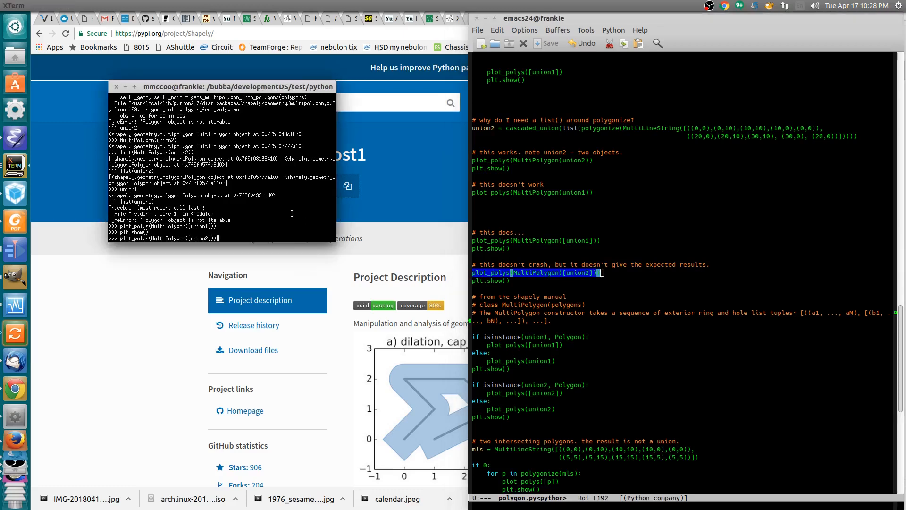
key("Return")
type("list(MultiPolygon([union2]))[0")
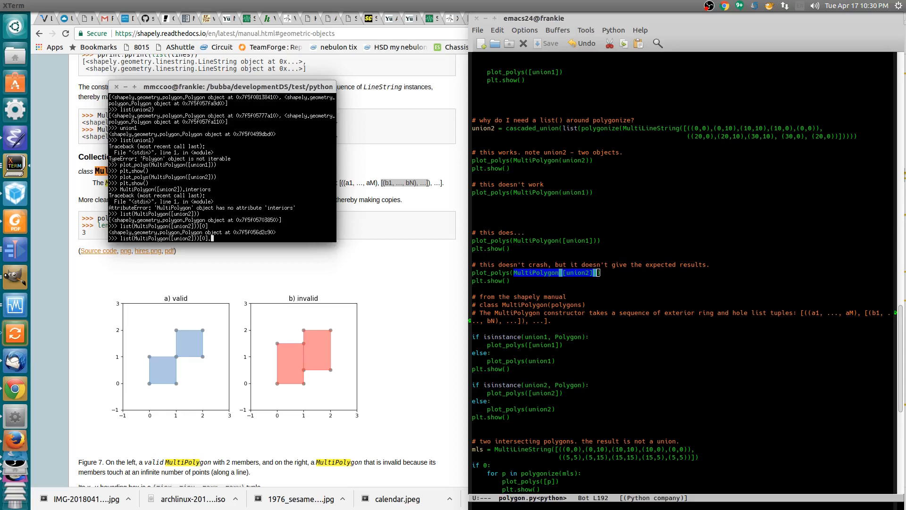
- Check .interiors on the wrapped union2 polygon and scroll the Shapely manual down
type(".interiors")
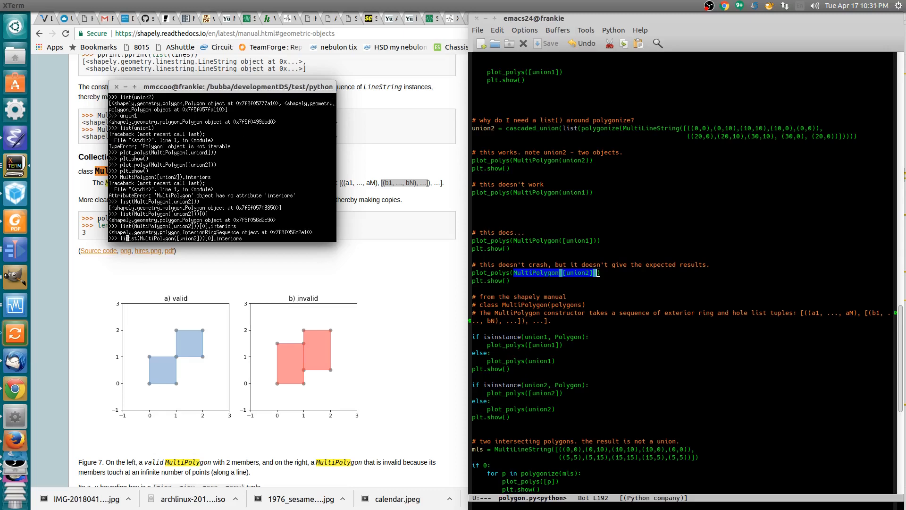
key("Return")
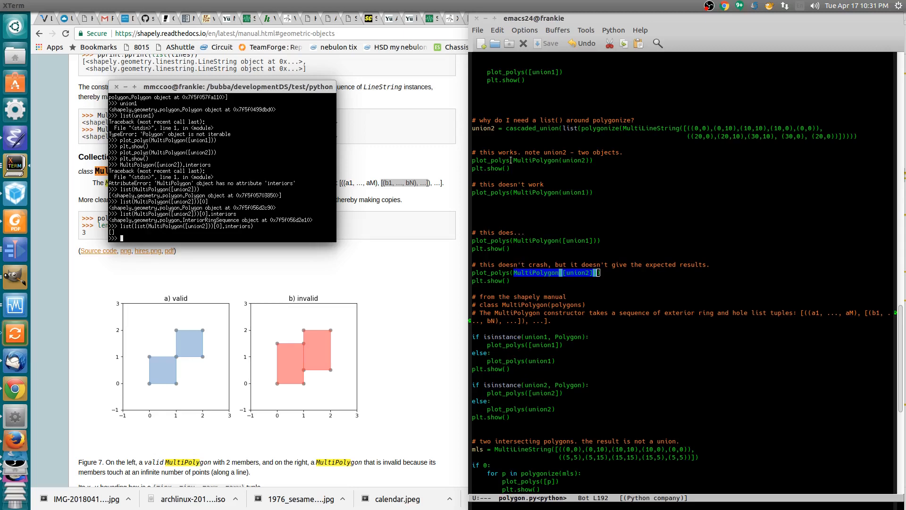
scroll("down", 3)
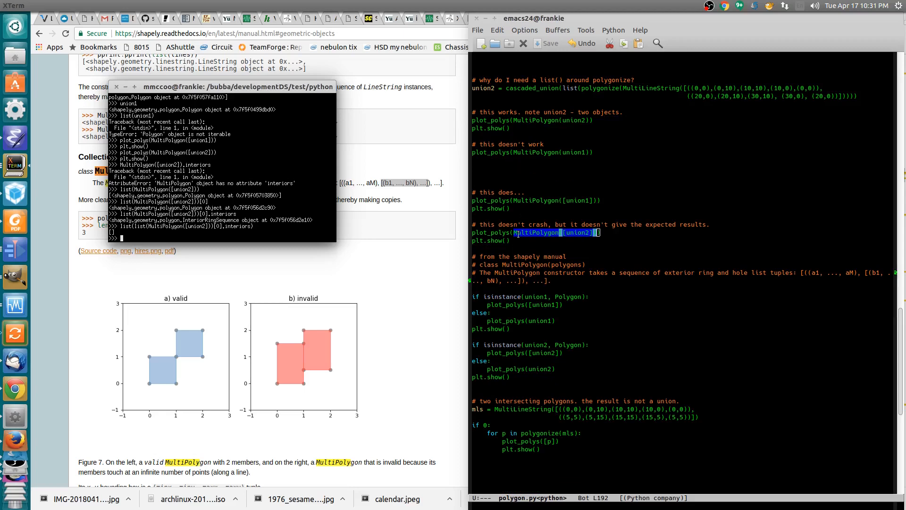
scroll("down", 3)
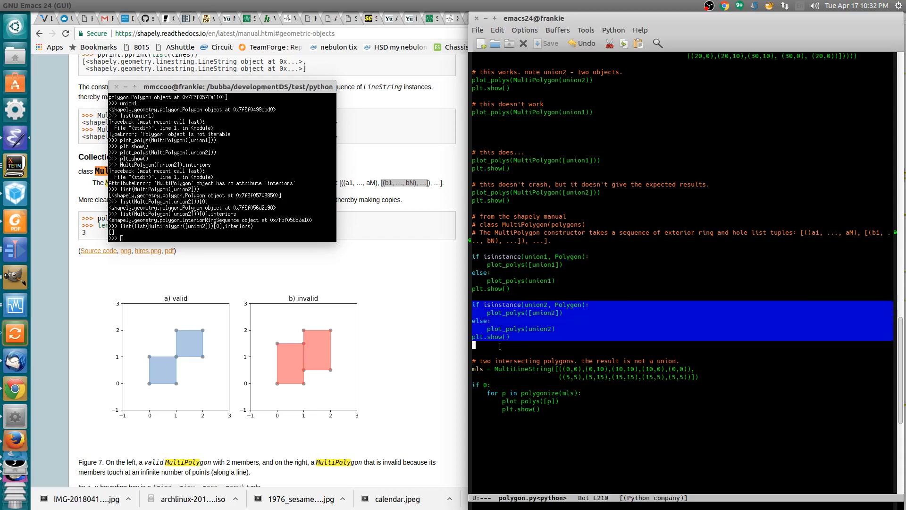
mouse_move(497, 316)
type("5")
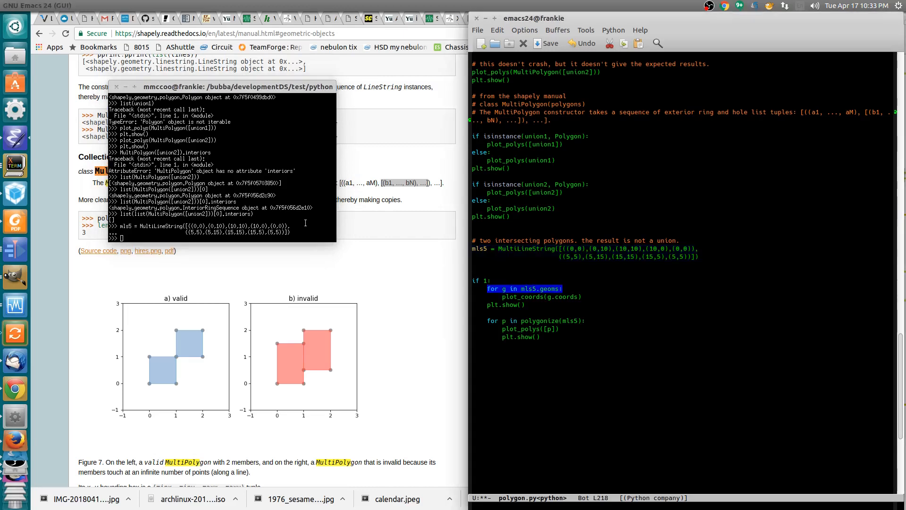
- Add a 'for g in mls5.geoms:' loop to plot mls5's lines
type("for g in mls5.geoms:")
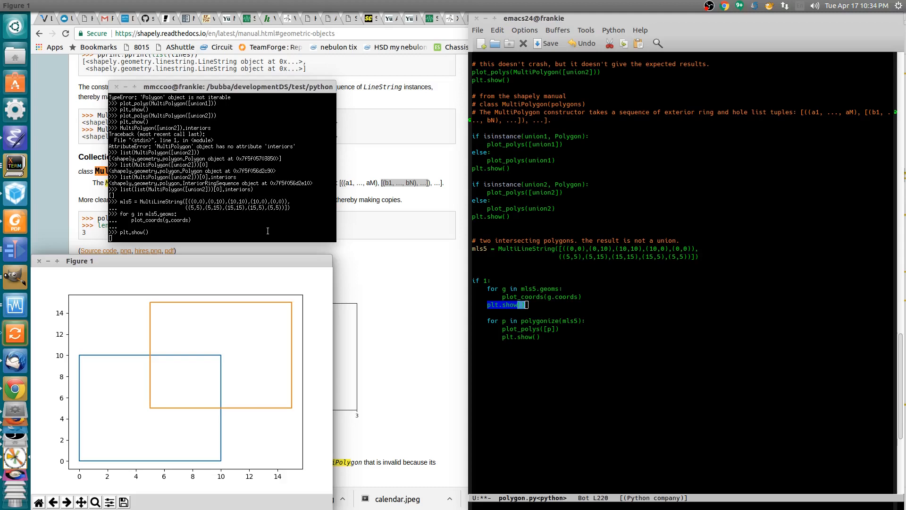
mouse_move(149, 306)
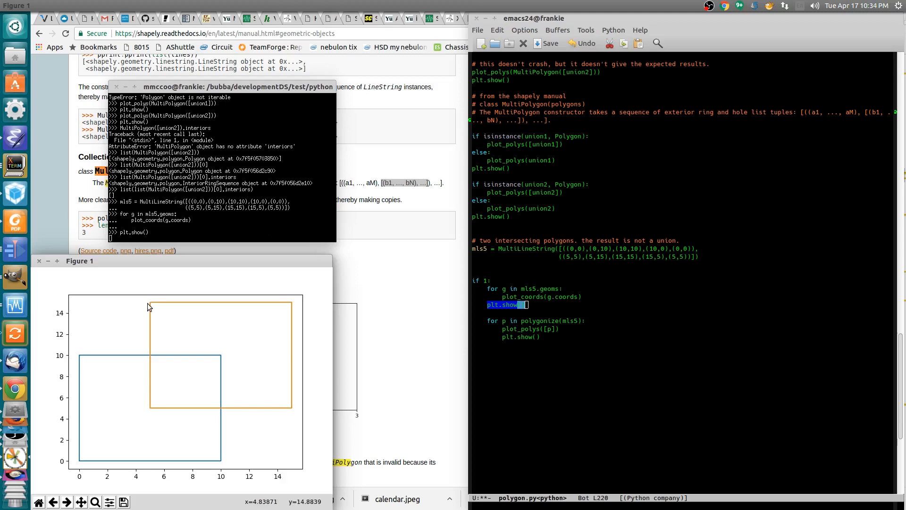
mouse_move(51, 403)
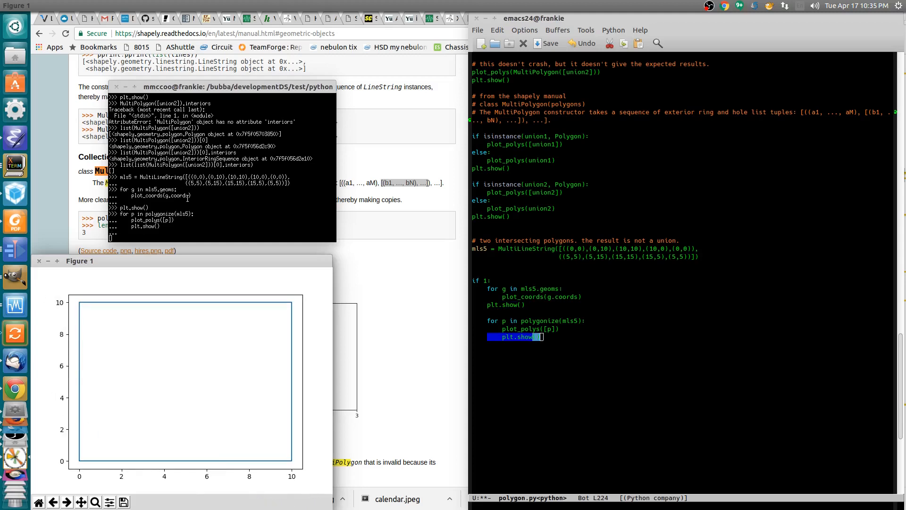
mouse_move(285, 304)
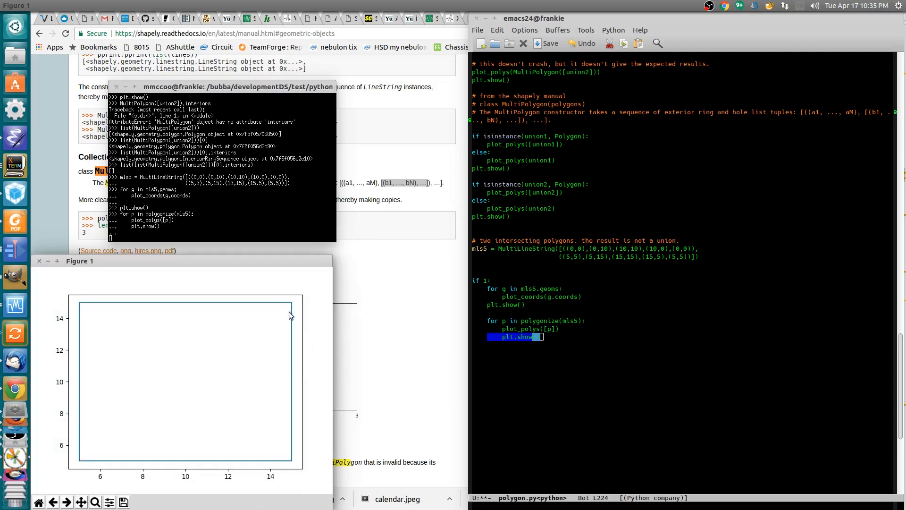
mouse_move(289, 308)
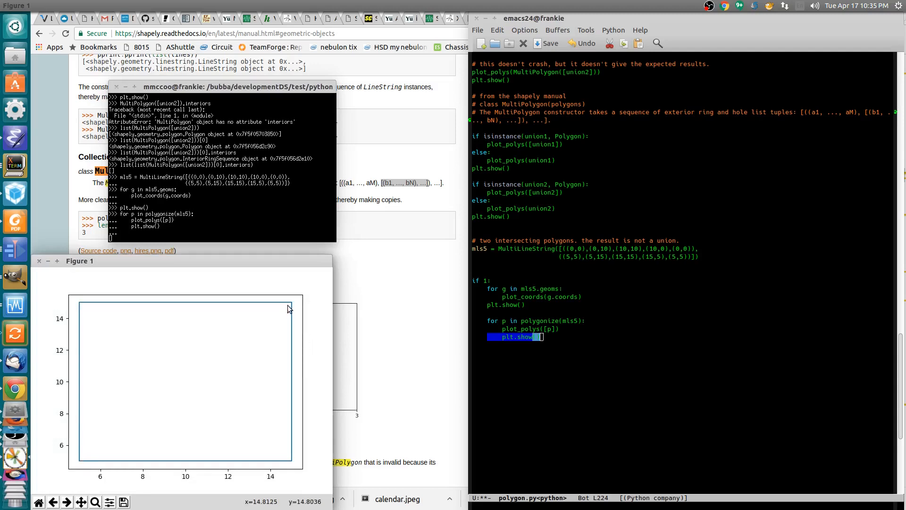